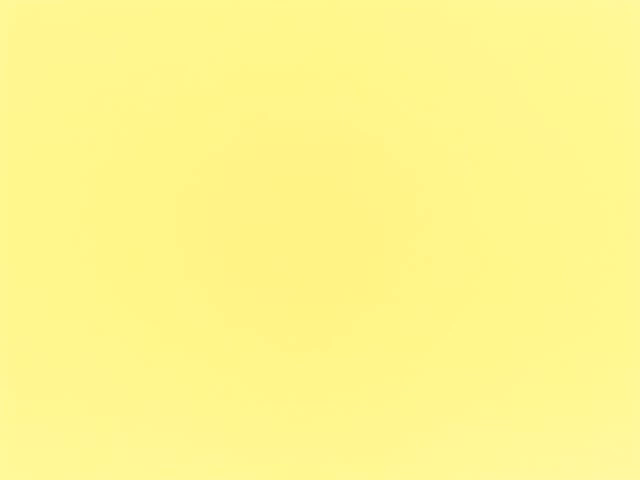
# Freehand-draw thick red letters 'PC' in the upper-left of the yellow canvas
pyautogui.moveTo(78, 280); pyautogui.dragTo(35, 460)
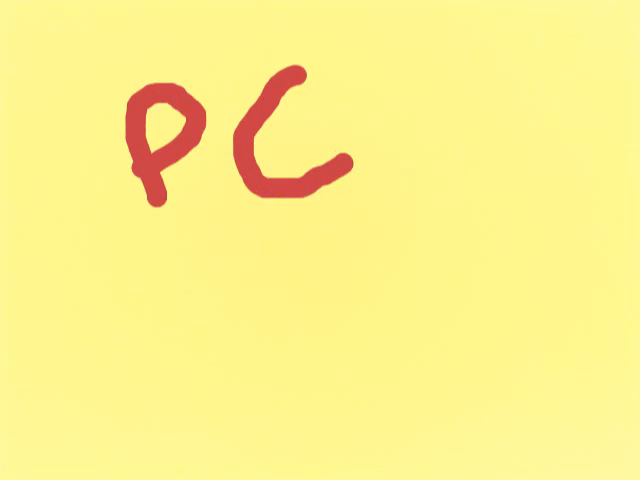
# Draw a red pizza-slice outline around 'PC' and write '1,000' beneath it
pyautogui.moveTo(120, 320); pyautogui.dragTo(120, 400)
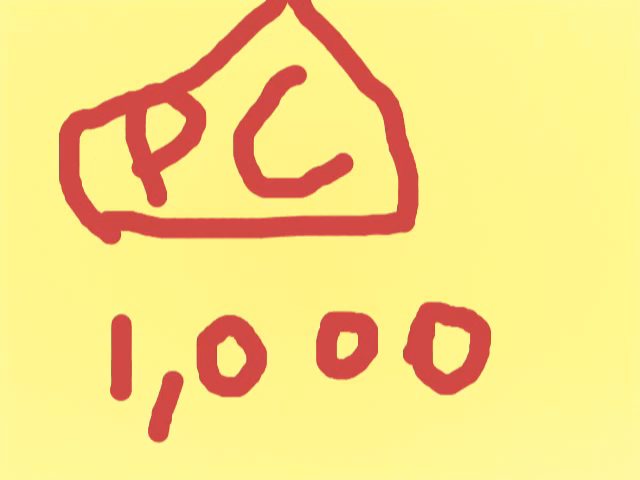
# Begin a yellow brush stroke near the top right of the canvas
pyautogui.moveTo(470, 40); pyautogui.dragTo(515, 125)
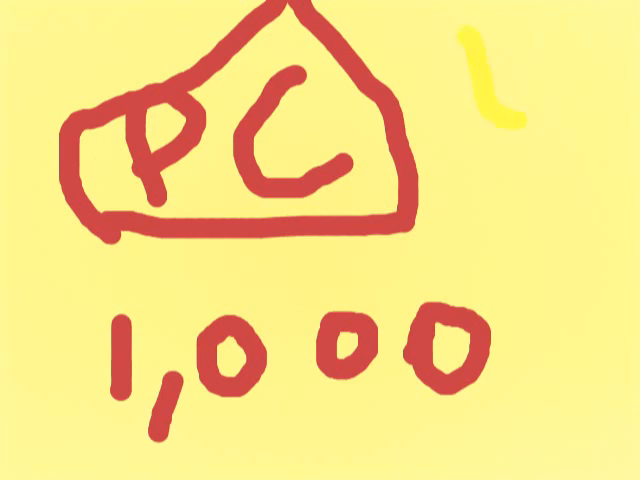